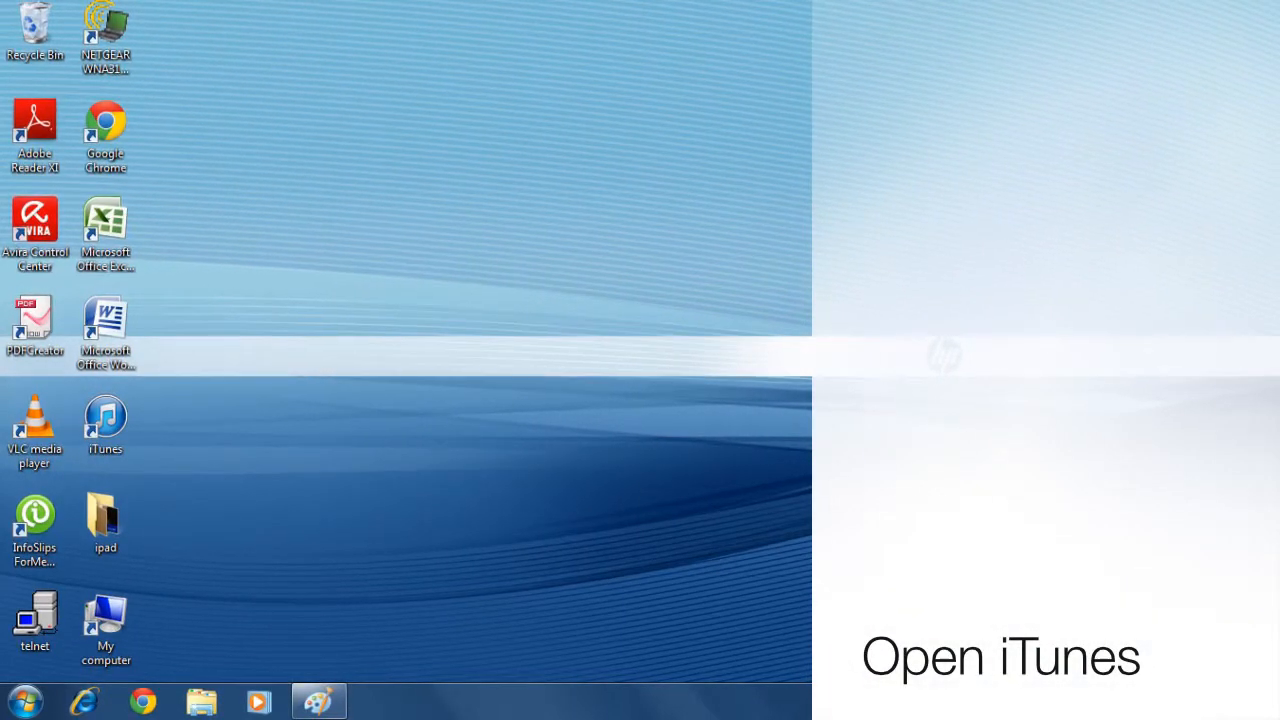
Launch iTunes from its desktop shortcut so the iPod drive can be opened
double_click(105, 420)
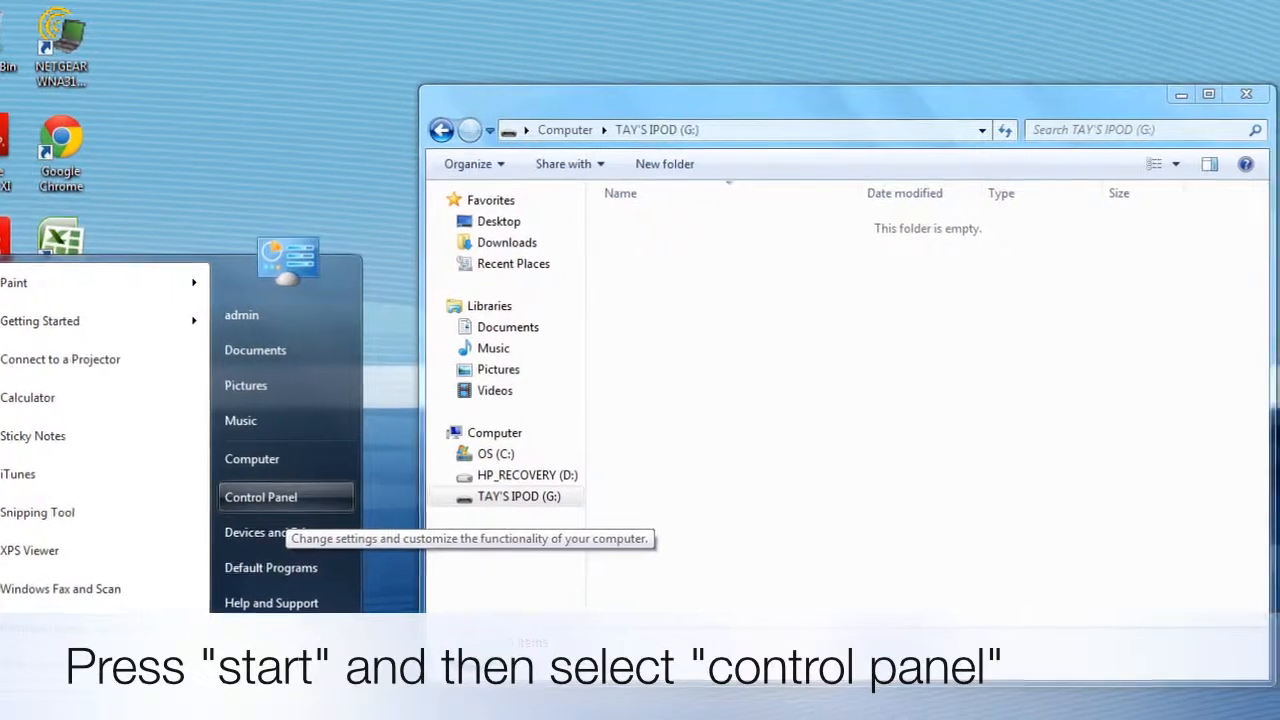
Turn on hidden files in Folder Options, then reopen the TAY'S IPOD (G:) drive
left_click(260, 497)
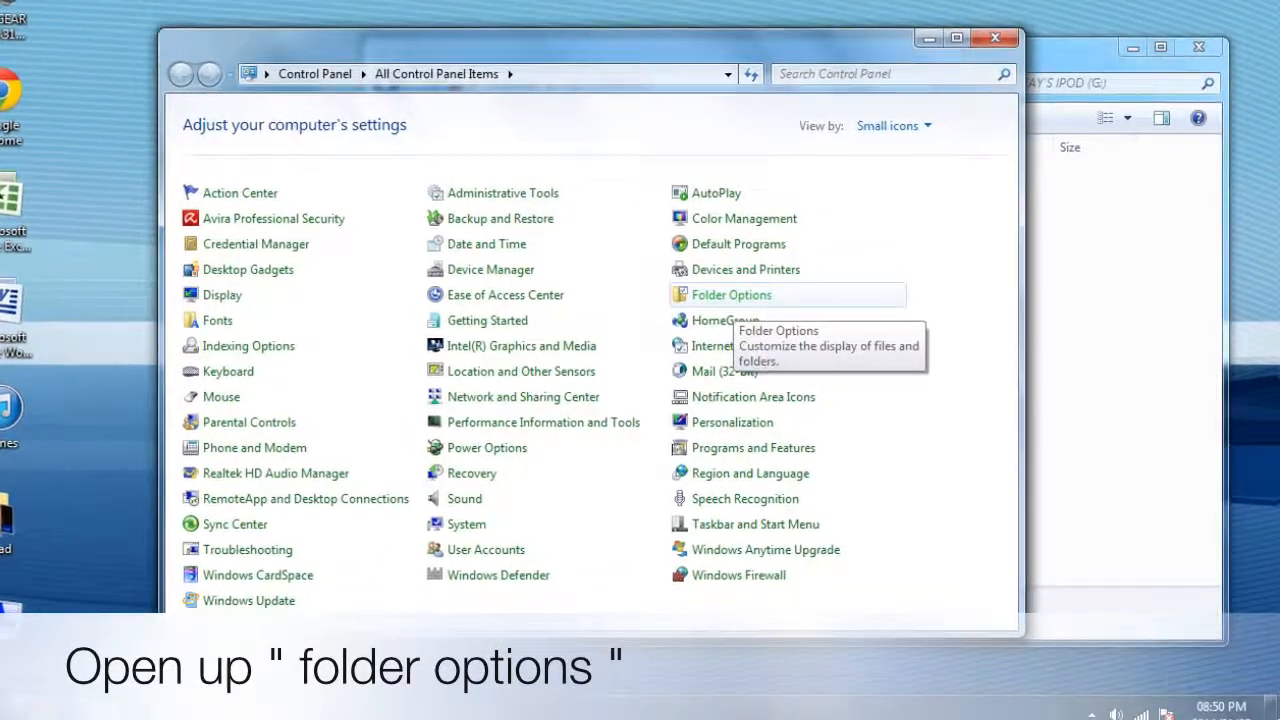
left_click(730, 294)
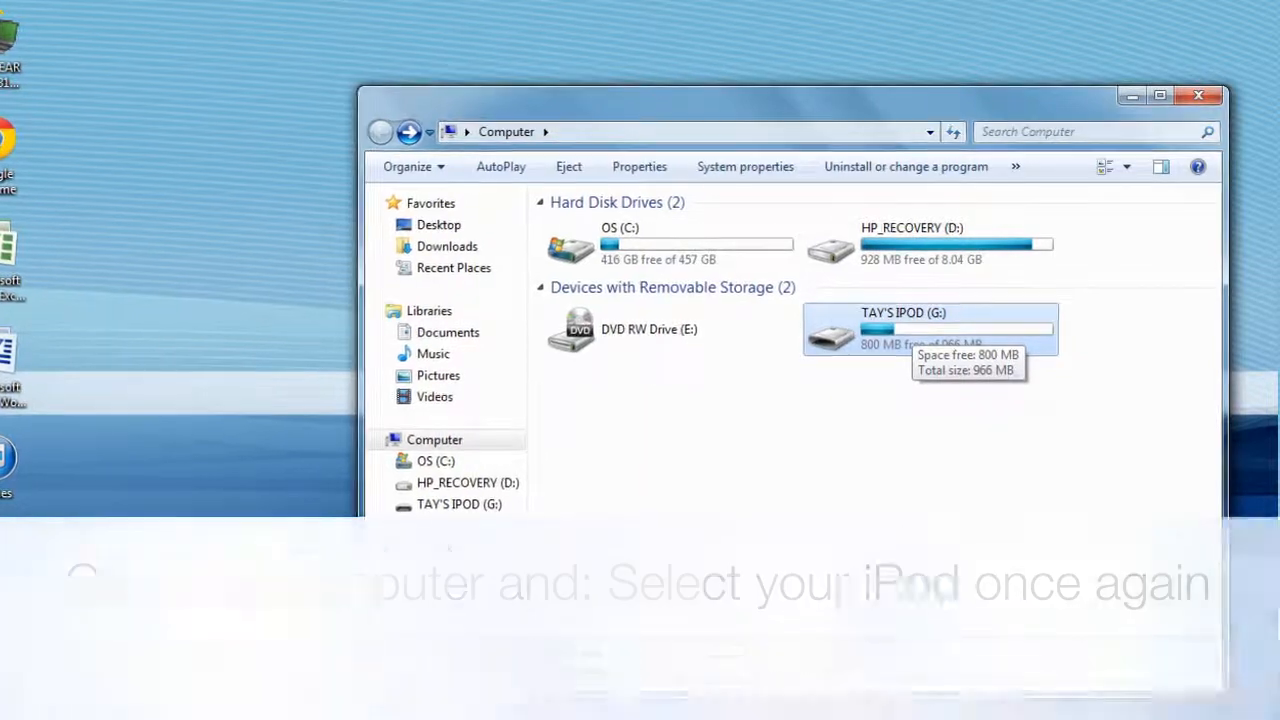
double_click(930, 328)
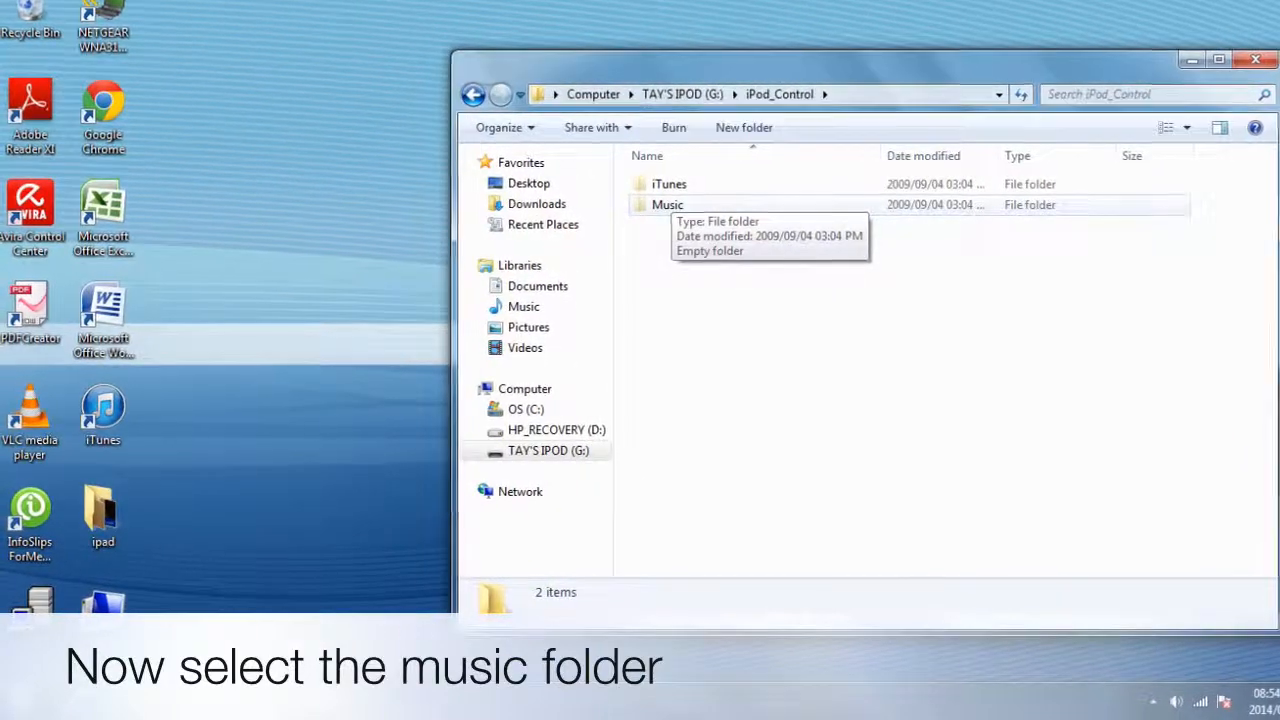
Open the Music folder inside iPod_Control to reveal folders F00, F01 and F02
double_click(667, 204)
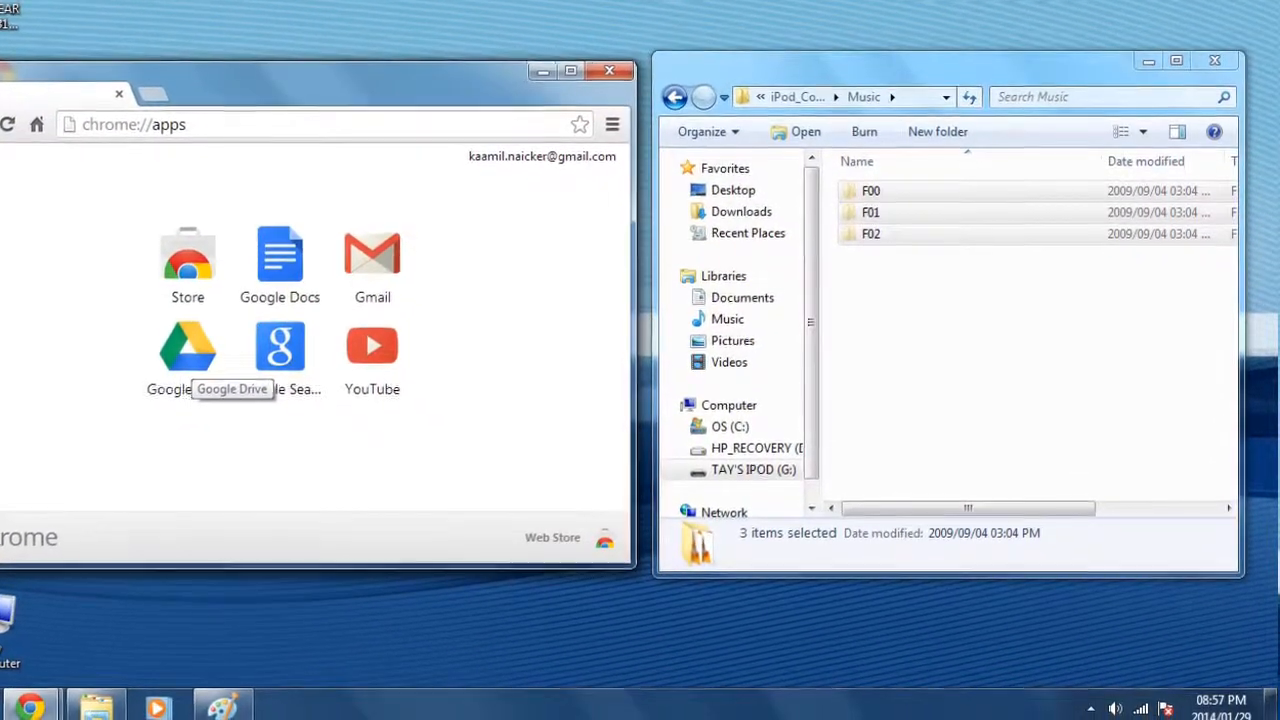
Open the Google Drive app in Chrome and sign in to reach My Drive
left_click(187, 347)
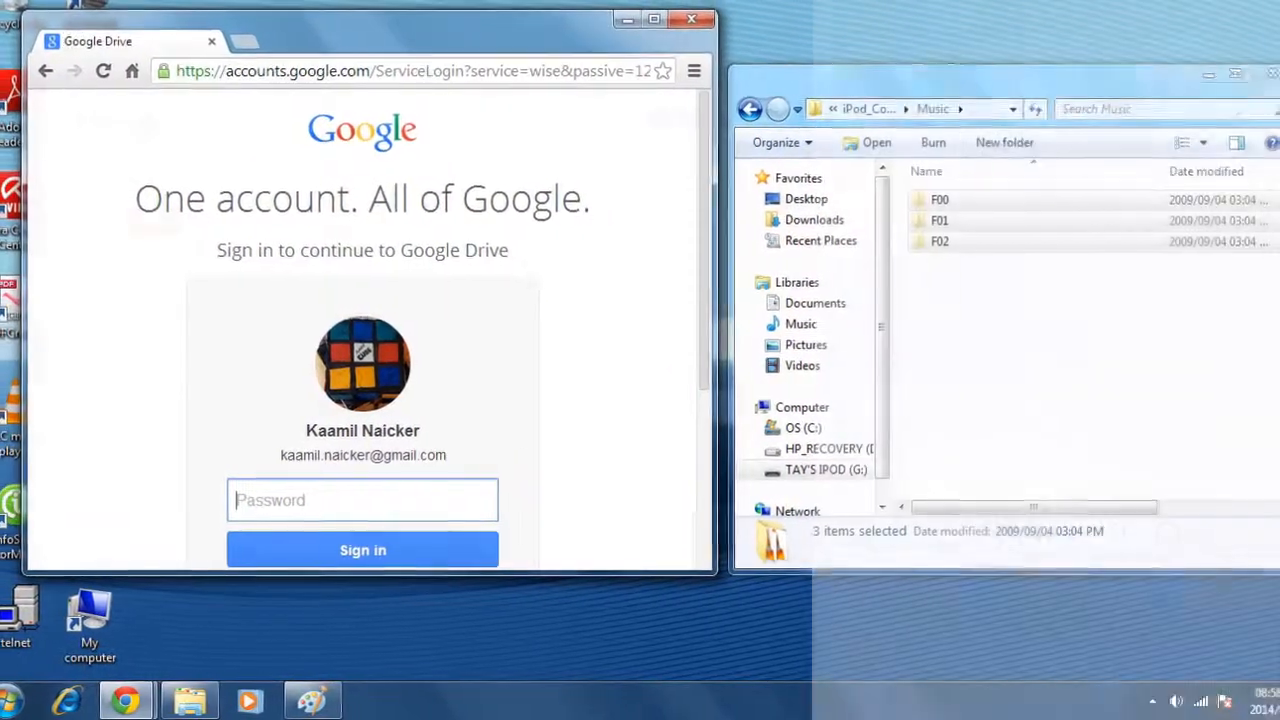
left_click(362, 550)
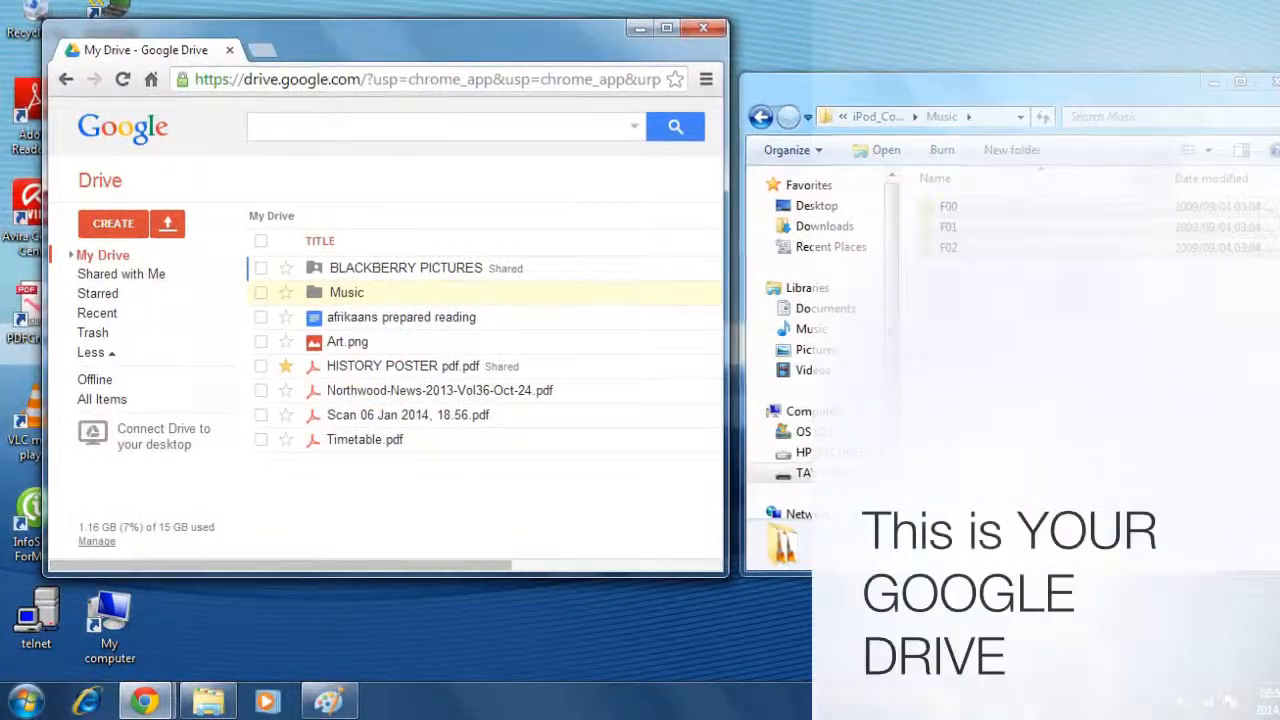